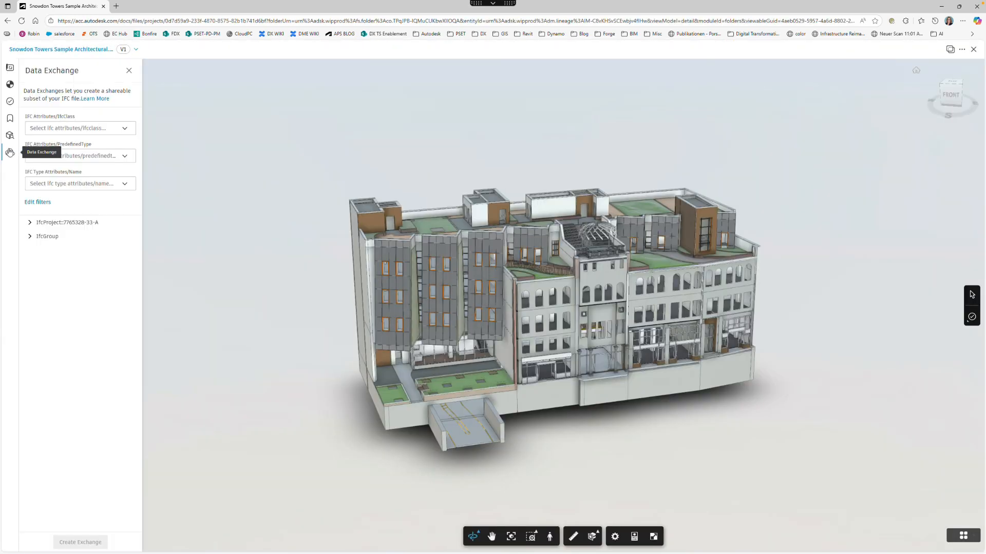
Tick IfcColumn, IfcCurtainWall, IfcSlab, IfcWall and IfcWallStandardCase in the IfcClass filter.
left_click(80, 129)
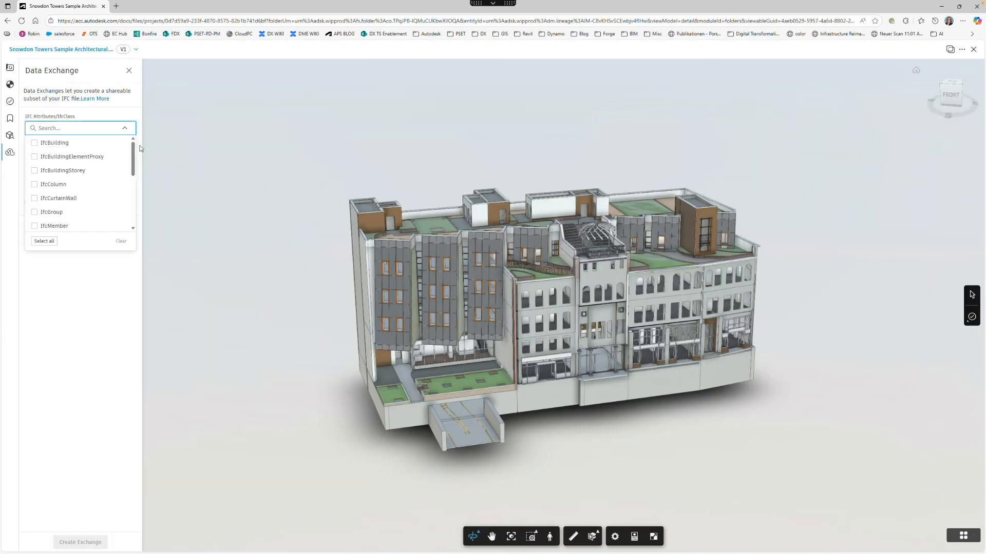
scroll("down", 3)
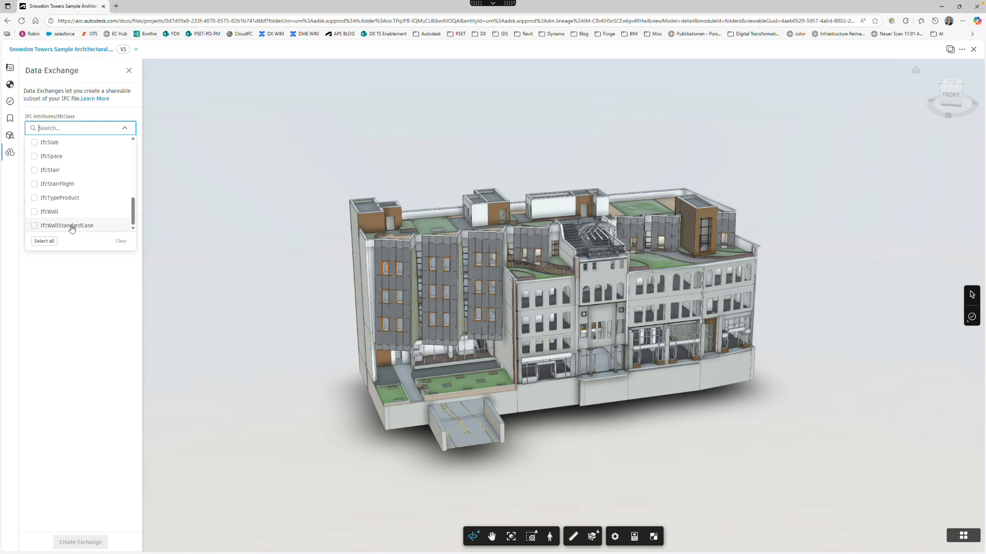
left_click(35, 212)
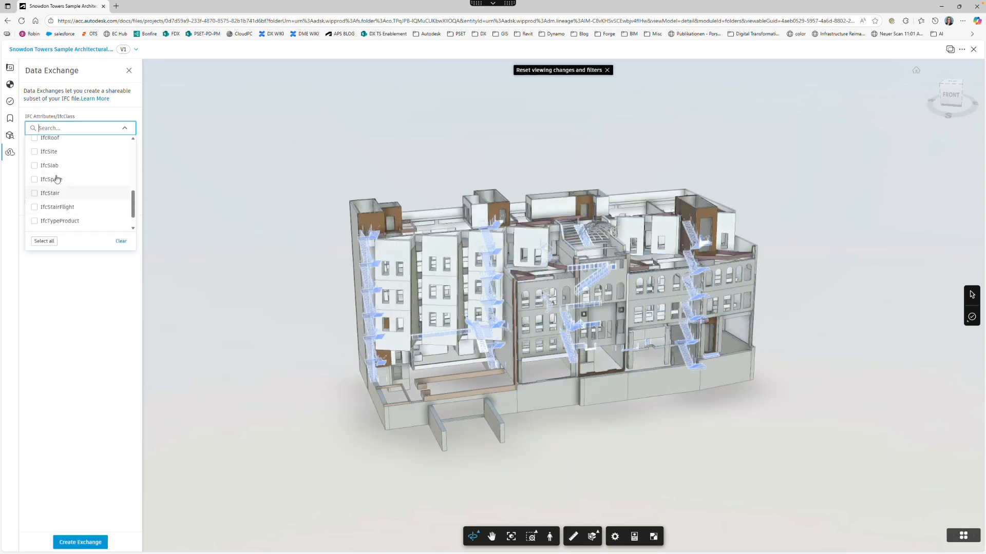
left_click(35, 203)
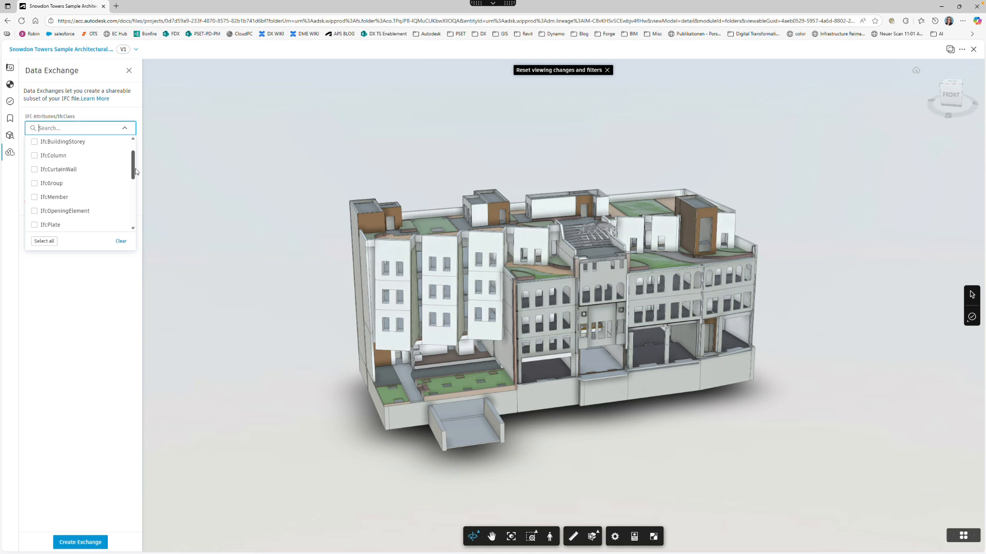
left_click(33, 167)
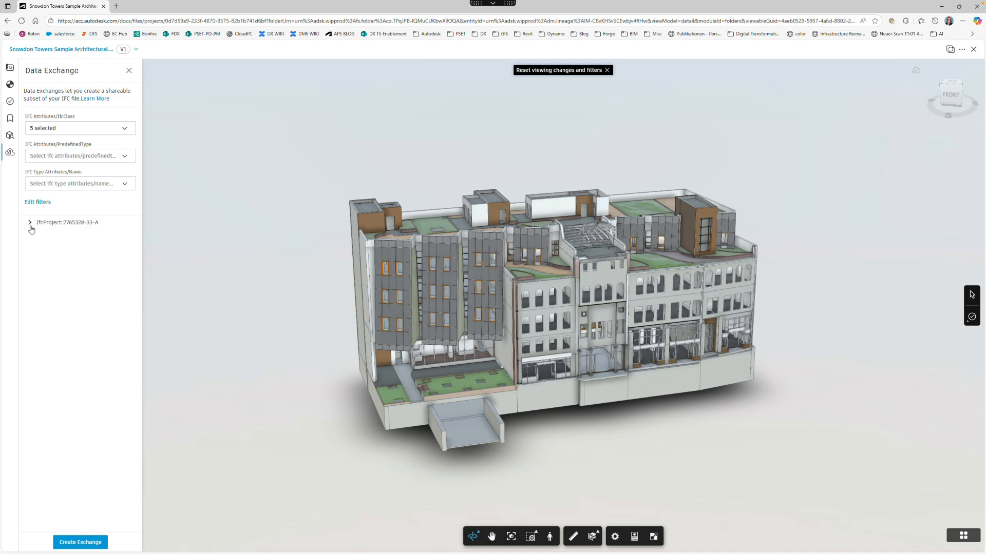
Expand the IfcProject tree, verify the IfcClass choices, and start Create Exchange.
left_click(30, 223)
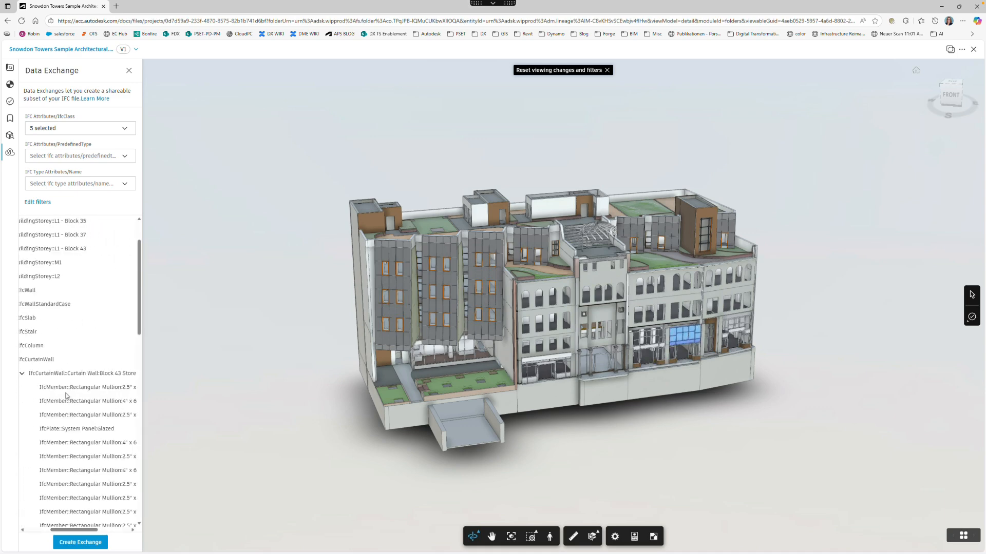
left_click(80, 128)
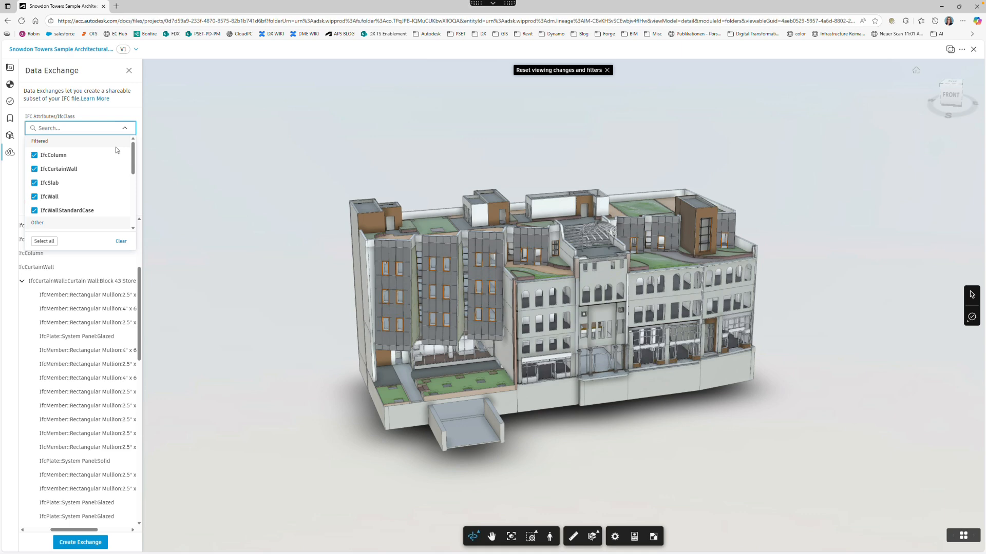
type("space")
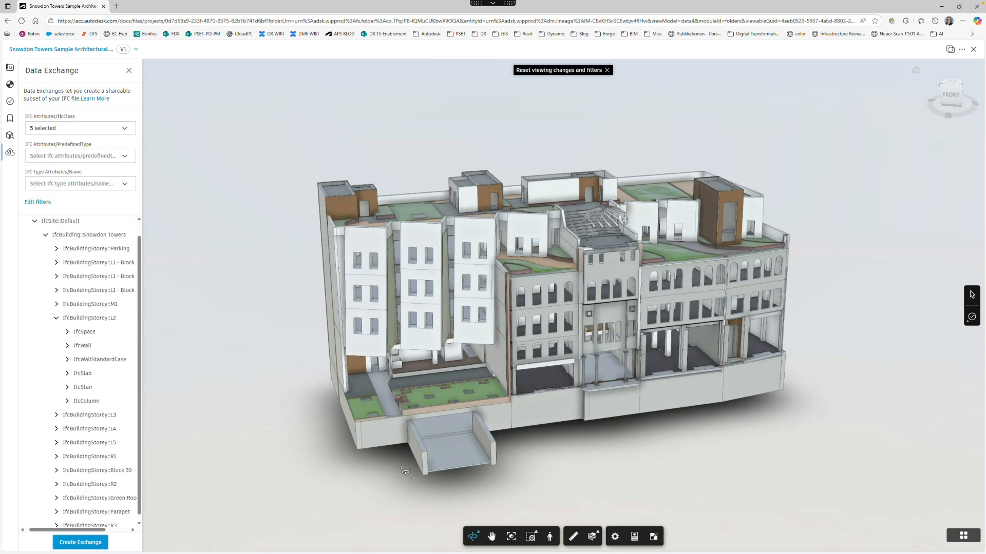
left_click(80, 542)
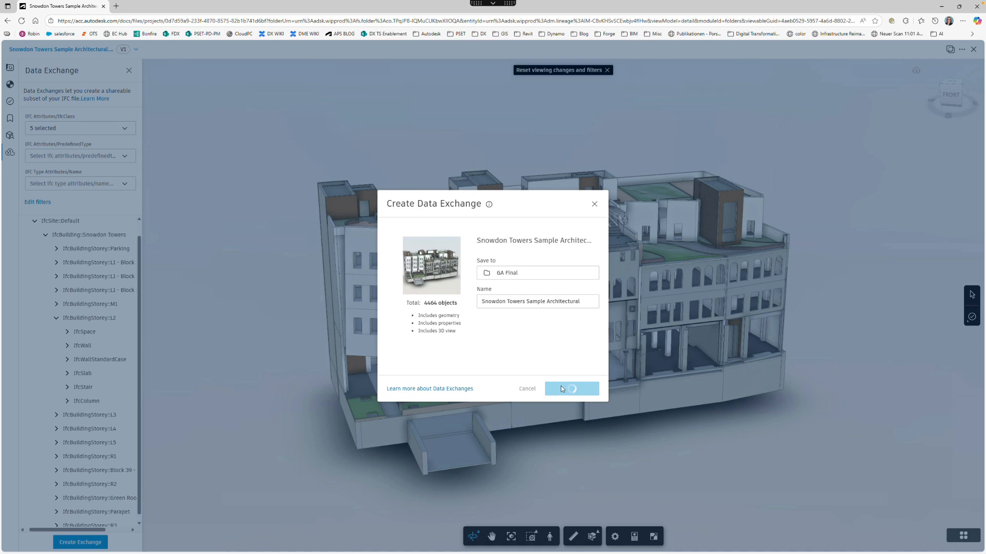
Confirm creating the Snowdon Towers exchange to QA Final and view it in the viewer.
left_click(571, 388)
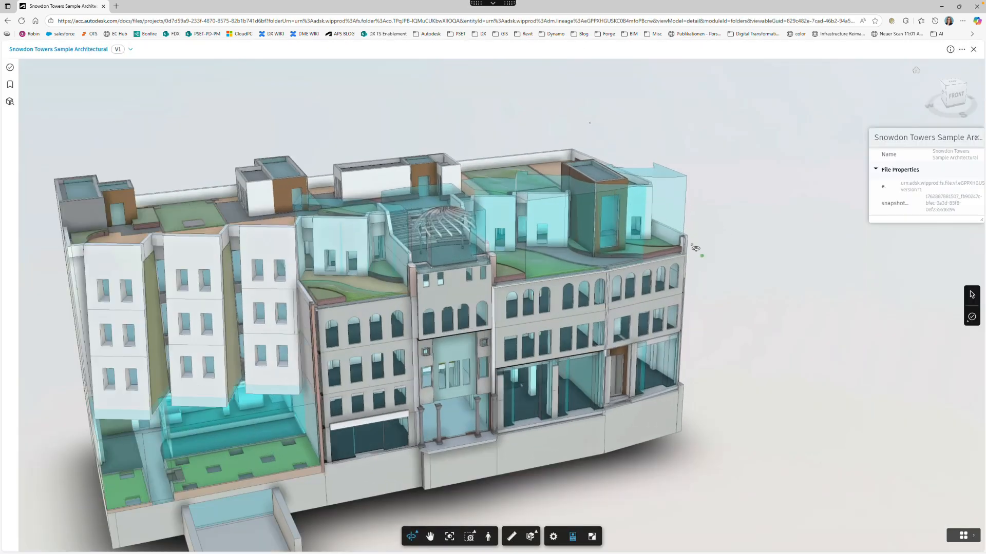
left_click(648, 202)
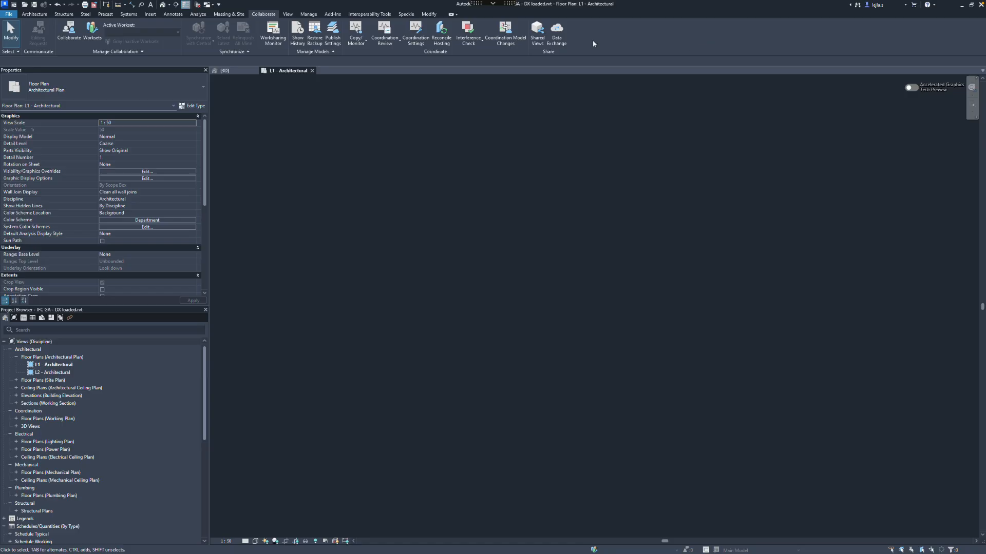
From Collaborate > Data Exchange, preview the exchange and reach its advanced load options.
left_click(555, 35)
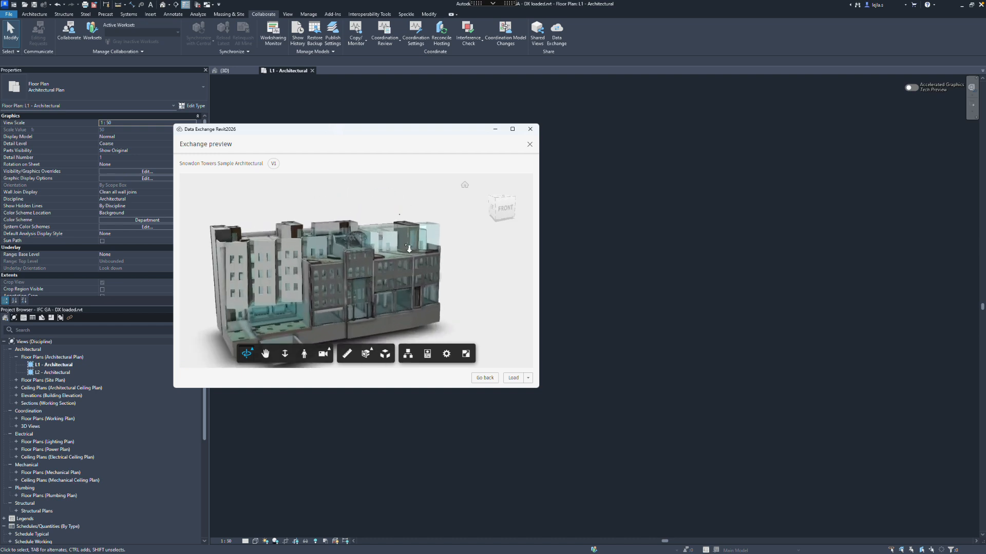
left_click(527, 378)
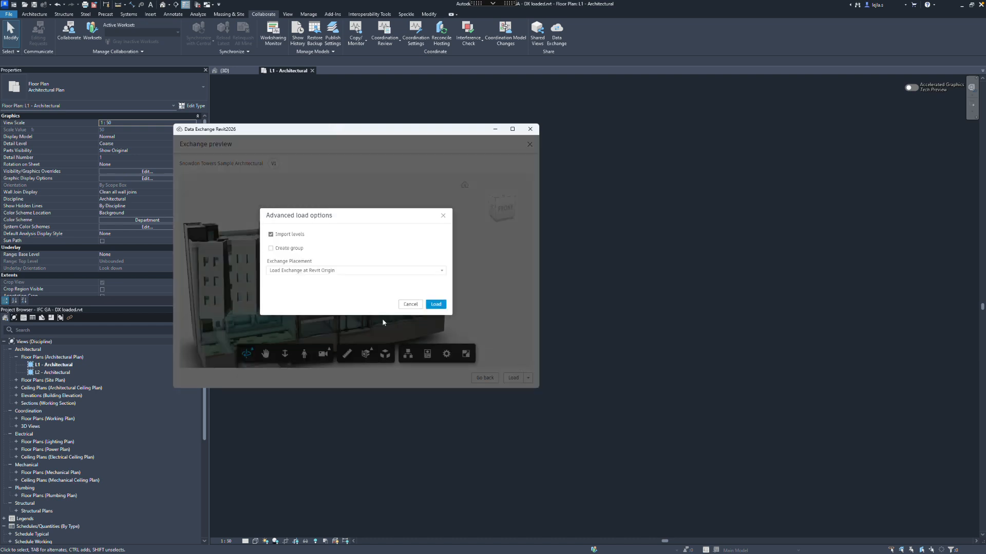
mouse_move(288, 234)
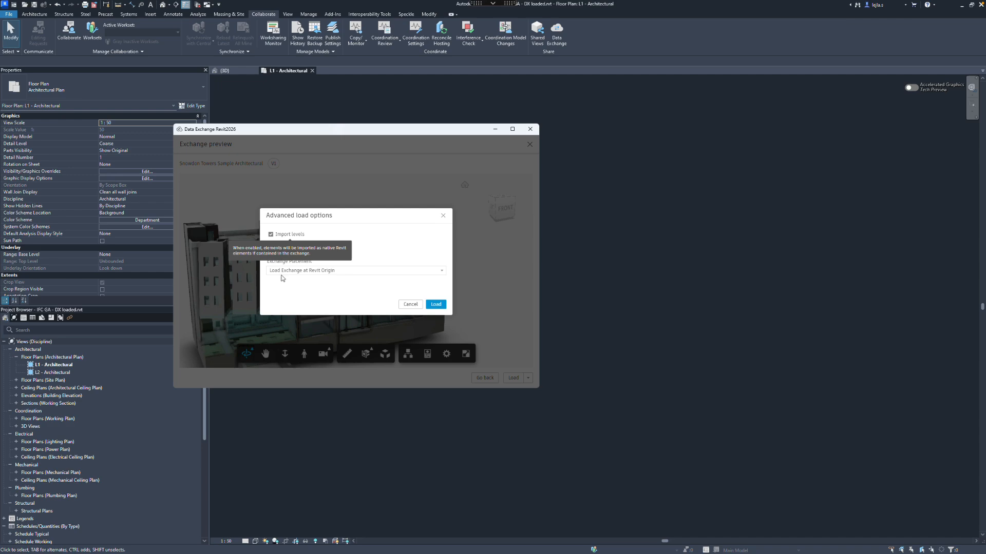
left_click(442, 271)
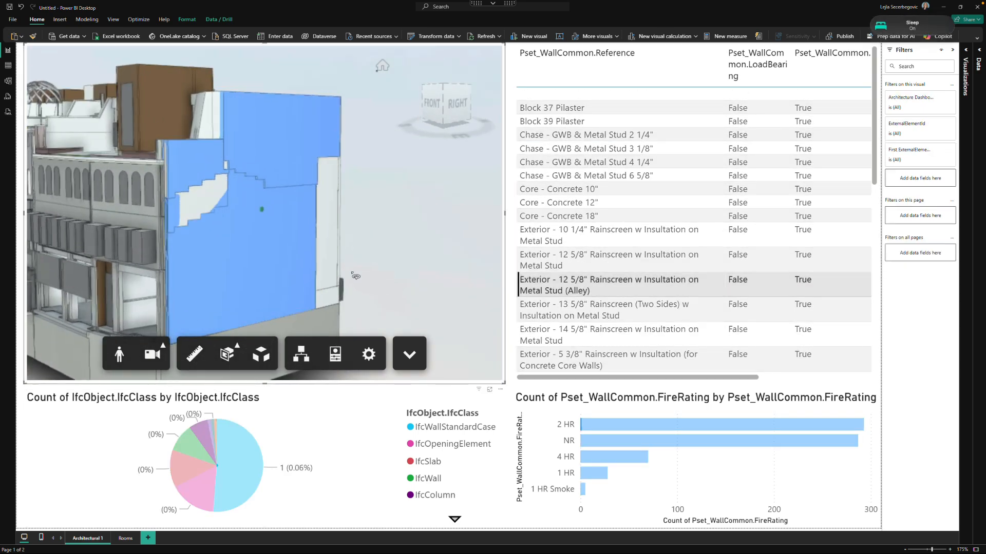
Clear the wall selection, switch to the Rooms page and filter to Concrete floor coverings.
left_click_drag(356, 276, 470, 288)
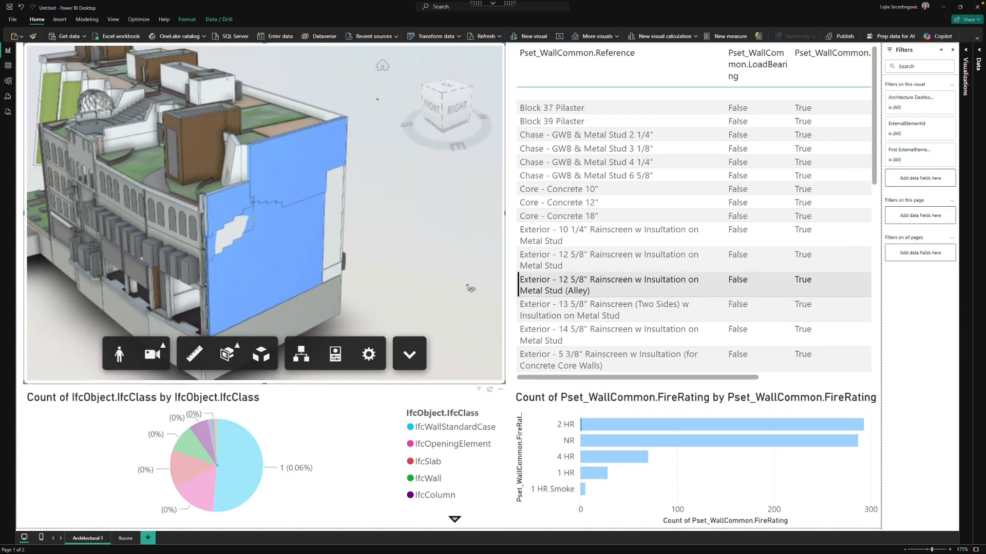
left_click(615, 457)
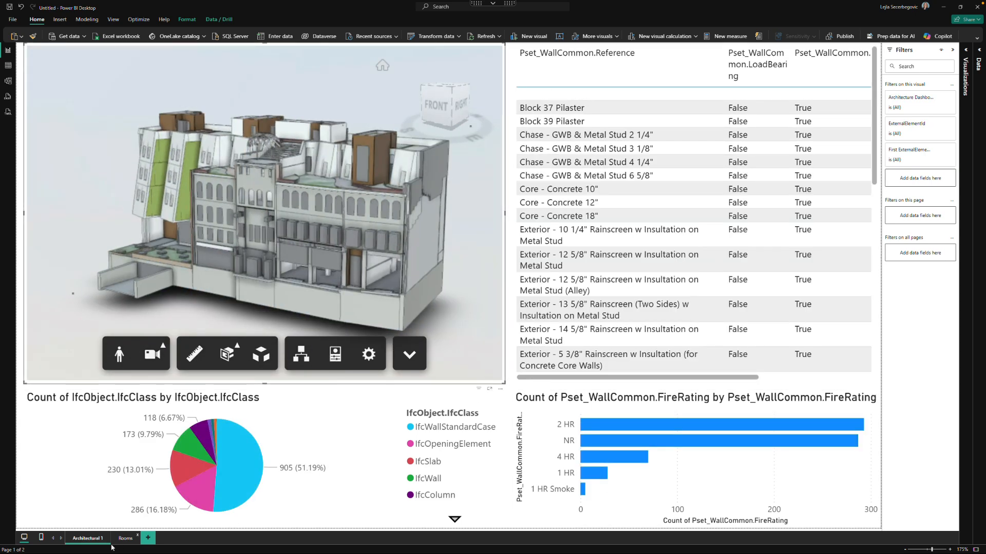
left_click(126, 539)
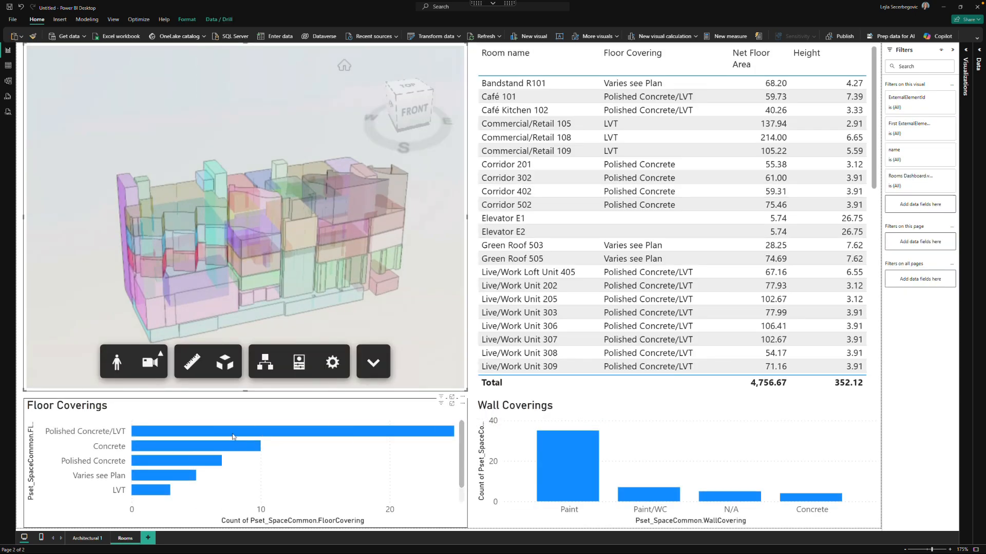
left_click(197, 446)
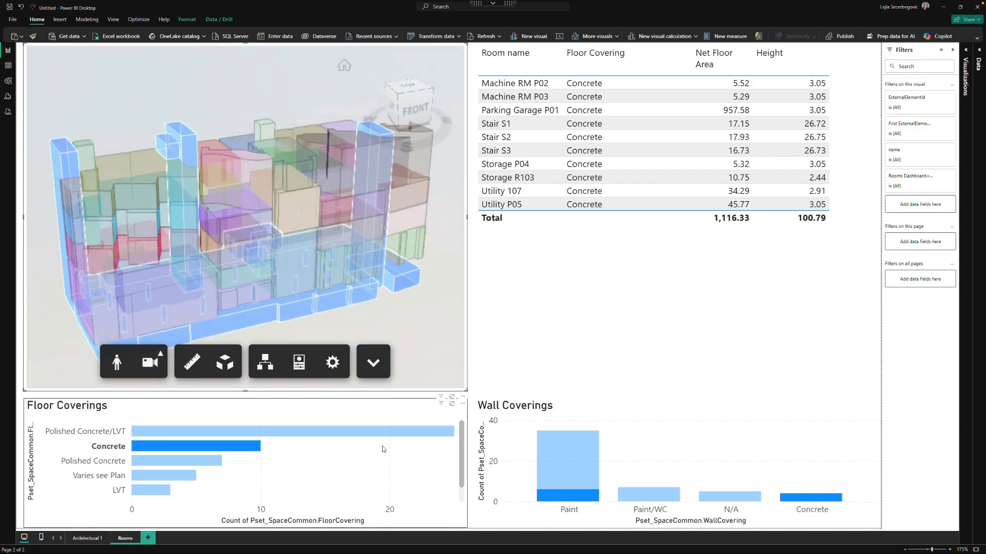